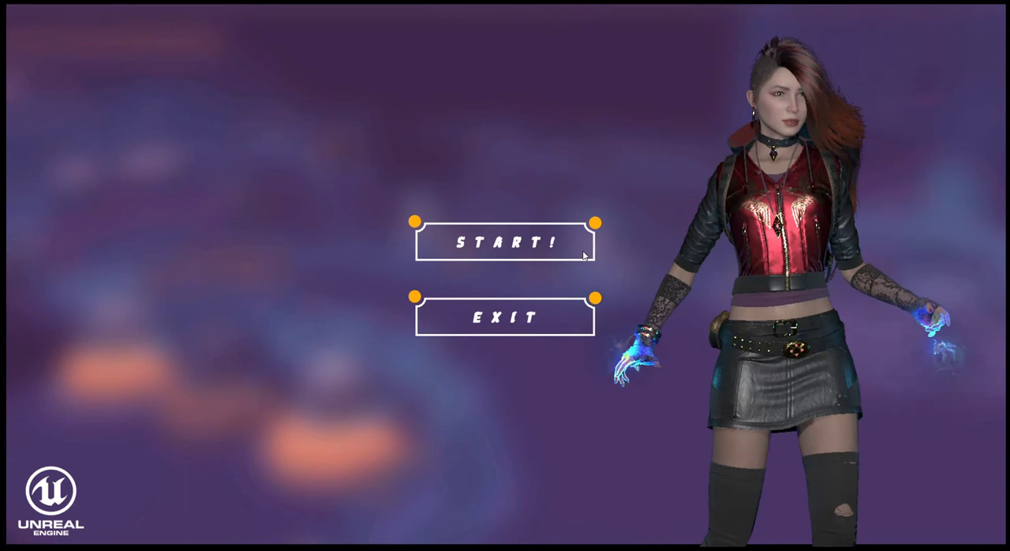
Step: Play a run ending with 082 coins, score 0303 and high score 0665, then return to the main menu
{"action": "left_click", "coordinate": [502, 243]}
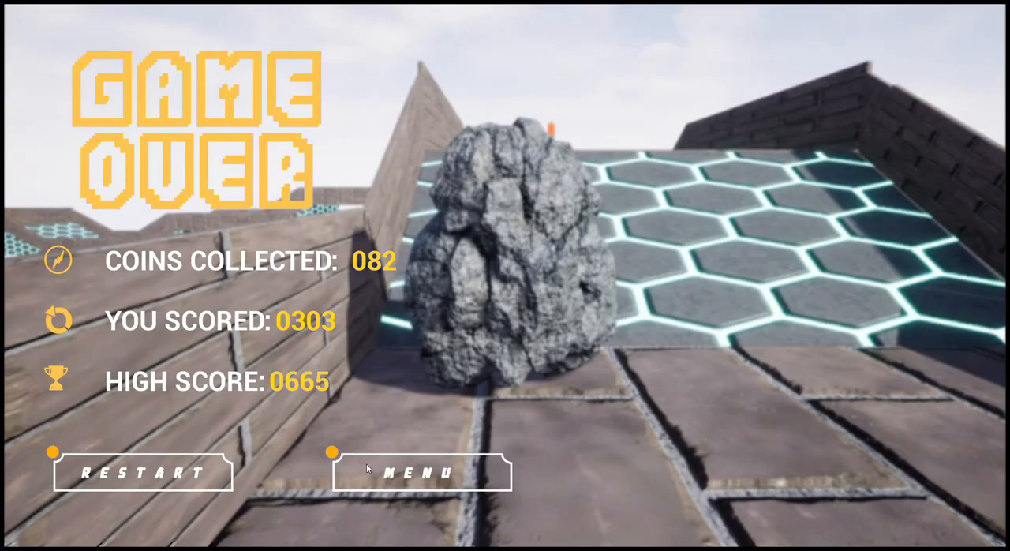
{"action": "left_click", "coordinate": [420, 472]}
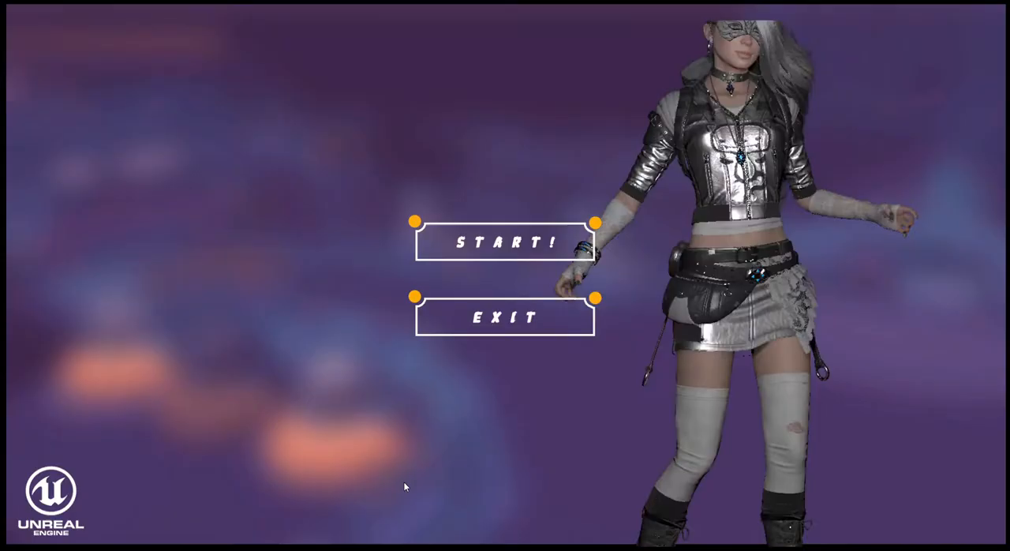